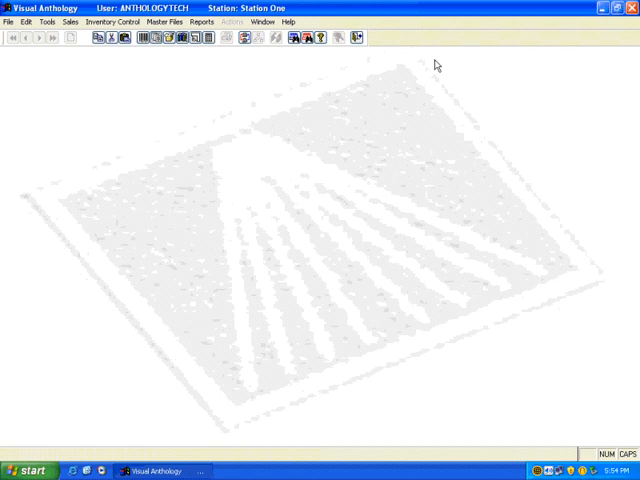
{"action": "mouse_move", "coordinate": [422, 63]}
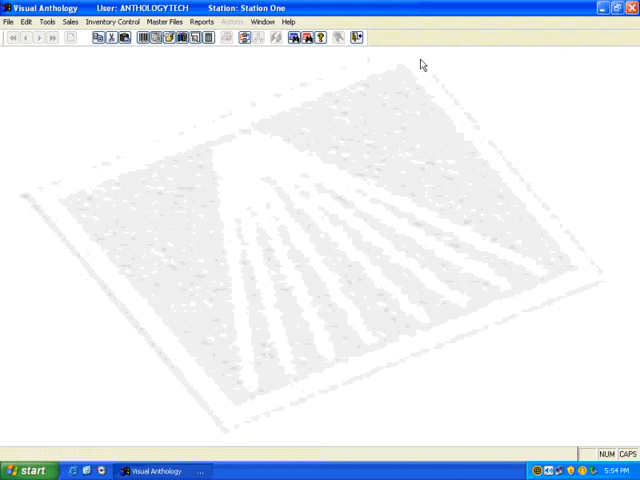
{"action": "mouse_move", "coordinate": [474, 79]}
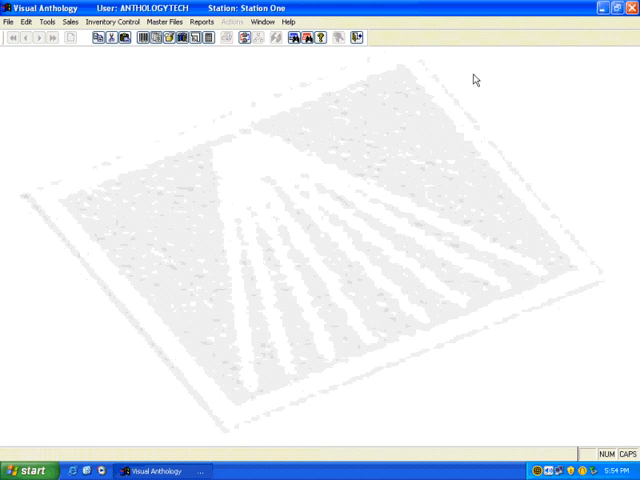
{"action": "mouse_move", "coordinate": [150, 110]}
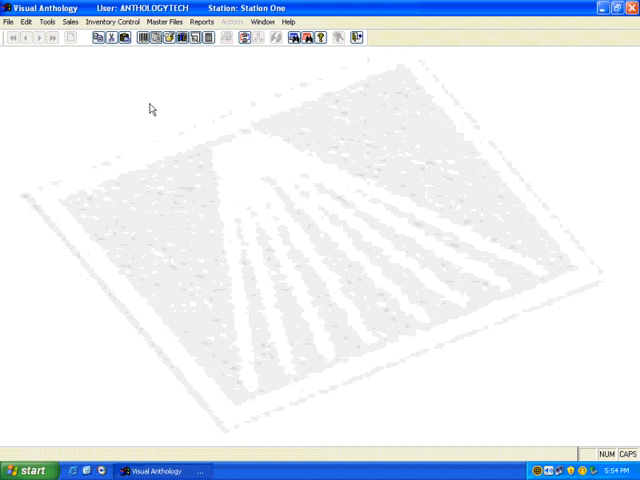
Step: Open Inventory Control > Physical Inventory to list PI 000002's six count documents with totals
{"action": "left_click", "coordinate": [130, 22]}
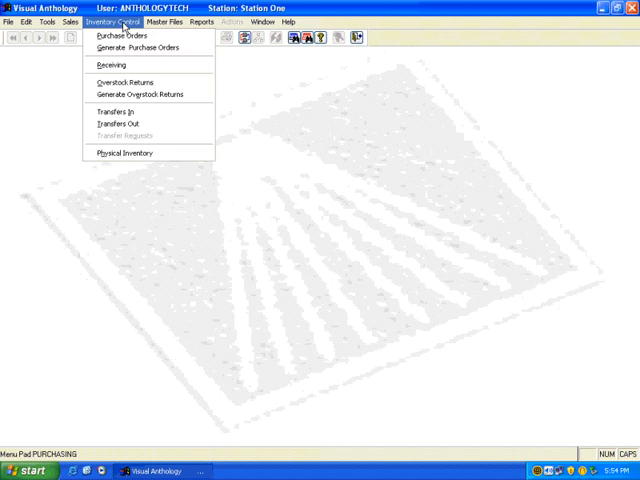
{"action": "mouse_move", "coordinate": [125, 152]}
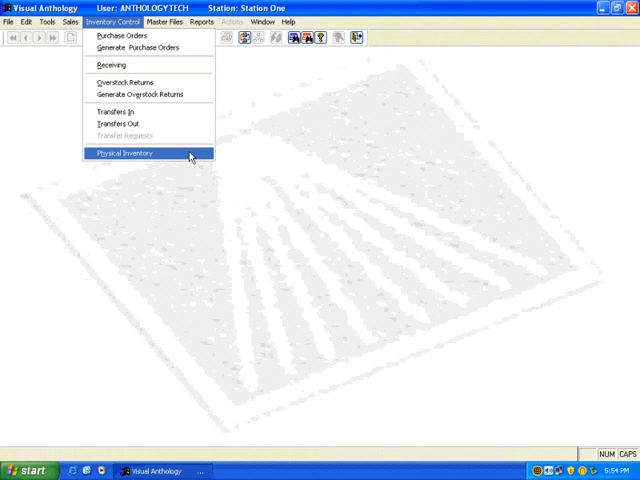
{"action": "left_click", "coordinate": [131, 154]}
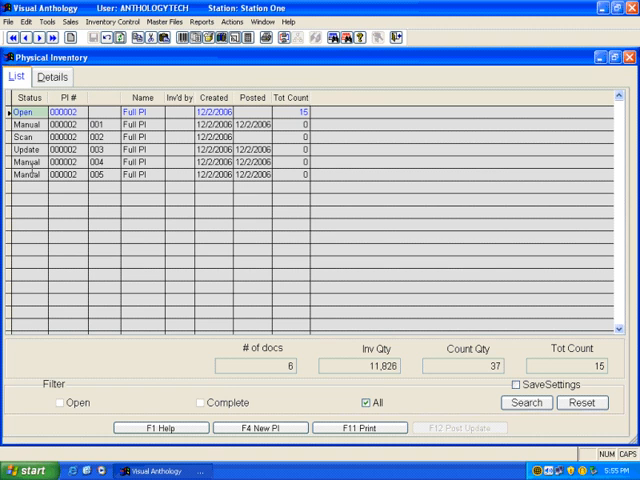
{"action": "mouse_move", "coordinate": [90, 415]}
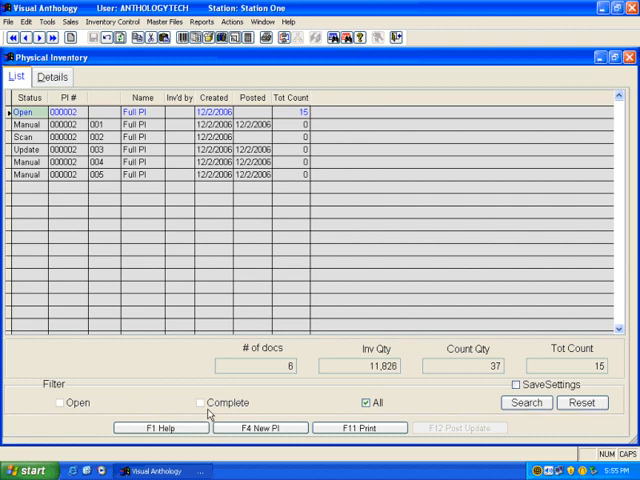
{"action": "mouse_move", "coordinate": [385, 413]}
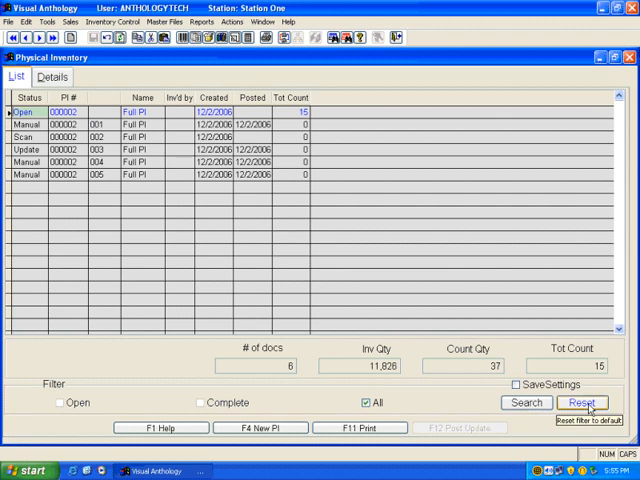
{"action": "mouse_move", "coordinate": [260, 427]}
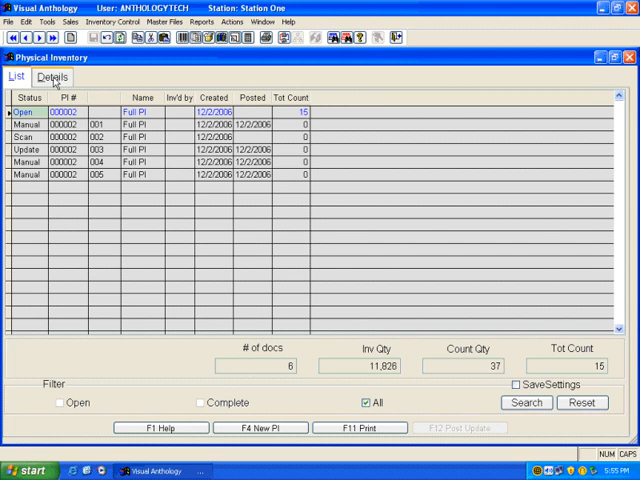
{"action": "mouse_move", "coordinate": [58, 85]}
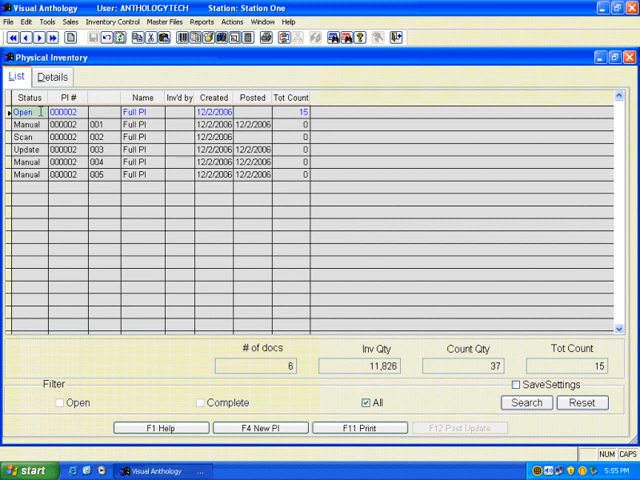
Step: Display PI 000002's item lines with inventory quantities, counts and discrepancies on the Details tab
{"action": "left_click", "coordinate": [52, 77]}
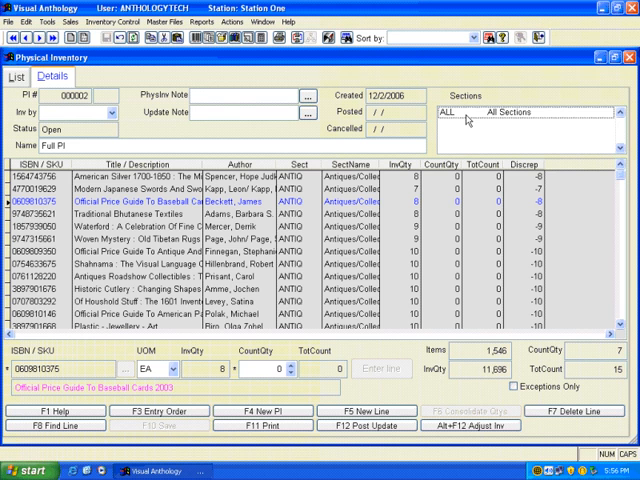
{"action": "mouse_move", "coordinate": [458, 130]}
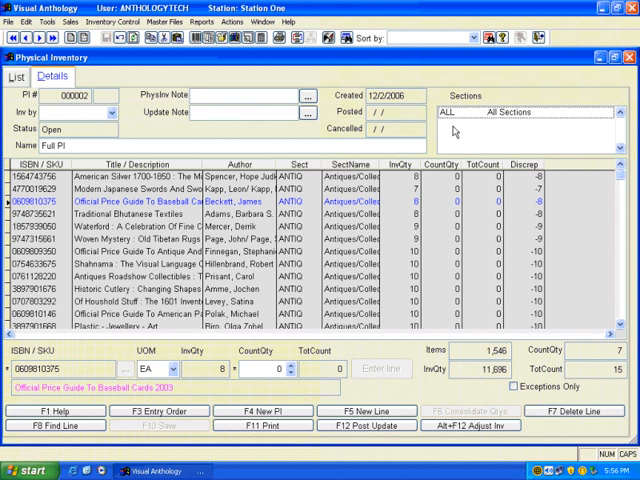
{"action": "mouse_move", "coordinate": [451, 135]}
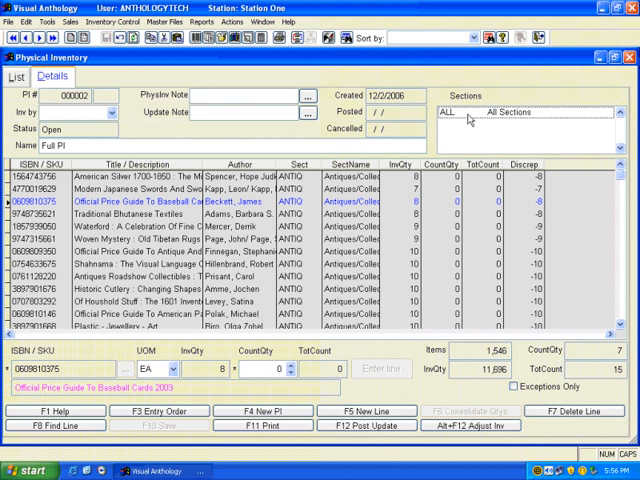
{"action": "mouse_move", "coordinate": [464, 118]}
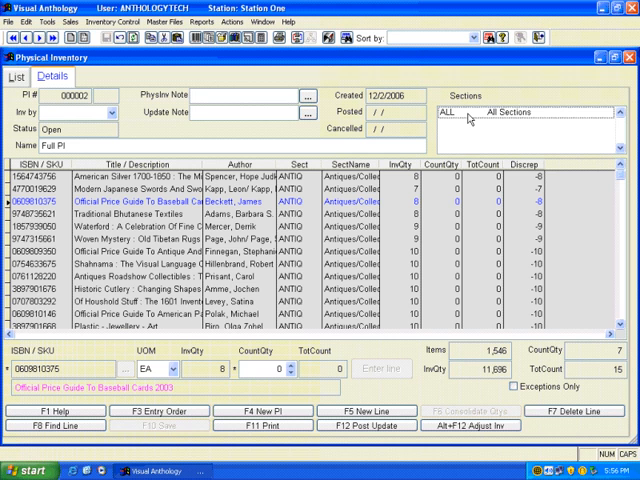
{"action": "mouse_move", "coordinate": [490, 120]}
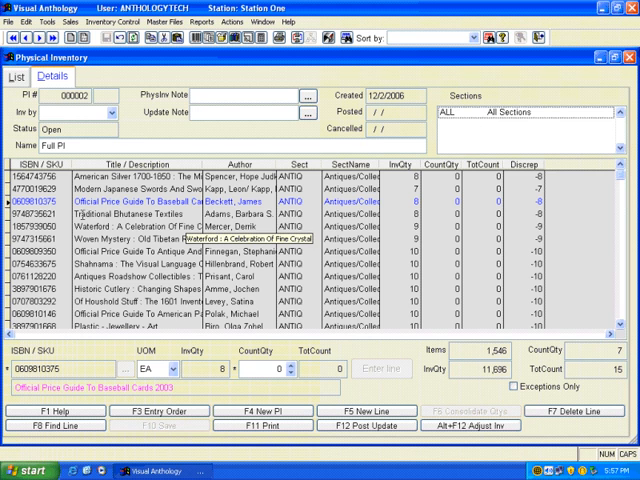
{"action": "left_click", "coordinate": [140, 214]}
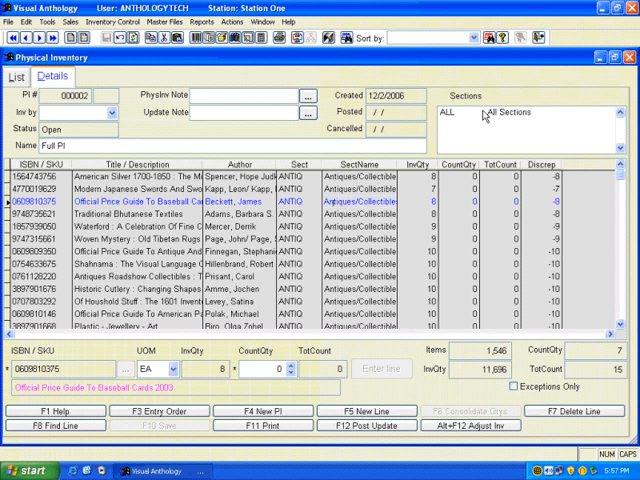
{"action": "mouse_move", "coordinate": [475, 121]}
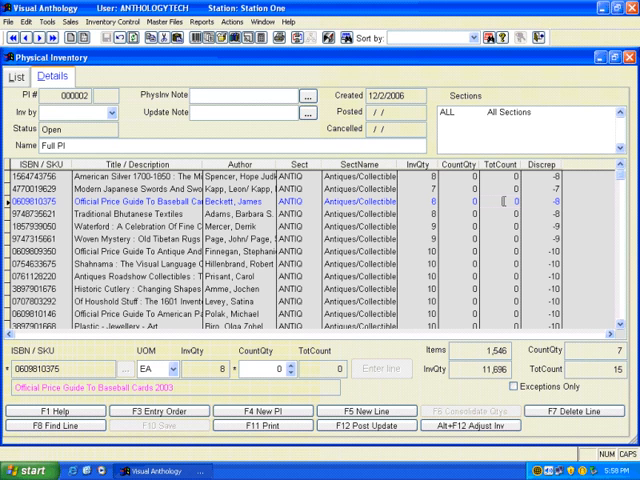
{"action": "mouse_move", "coordinate": [503, 200]}
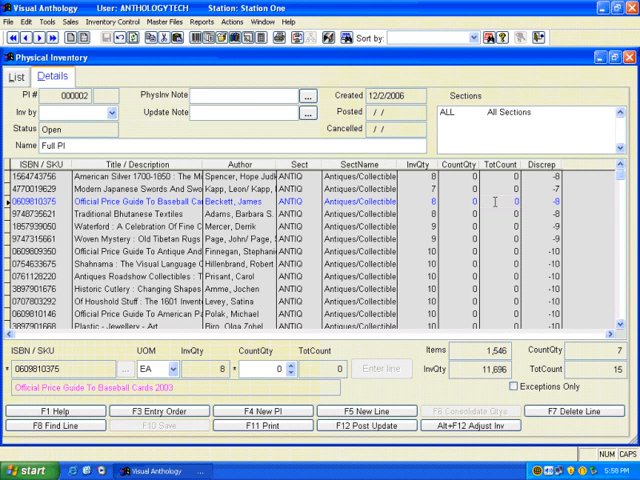
{"action": "mouse_move", "coordinate": [495, 201]}
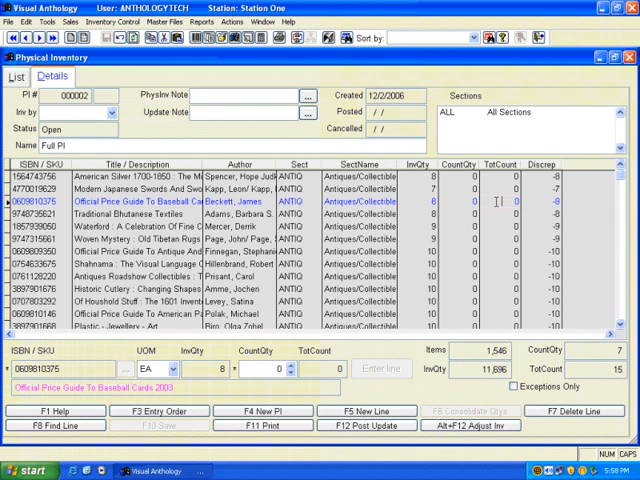
{"action": "mouse_move", "coordinate": [500, 202]}
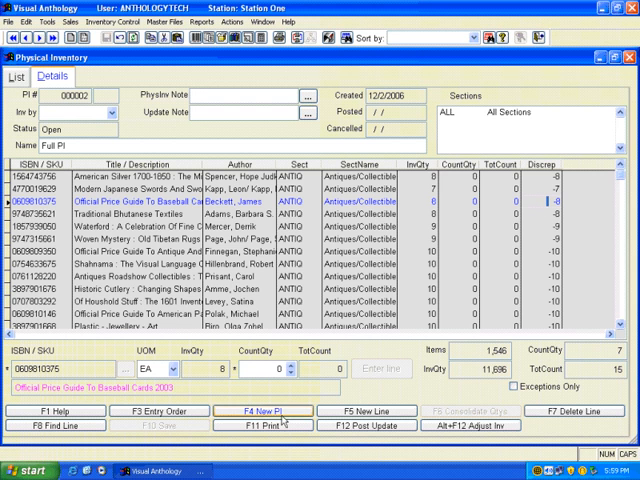
Step: Enter a count quantity of 10 for the Baseball Cards 2003 guide, making its discrepancy +2
{"action": "left_click", "coordinate": [275, 369]}
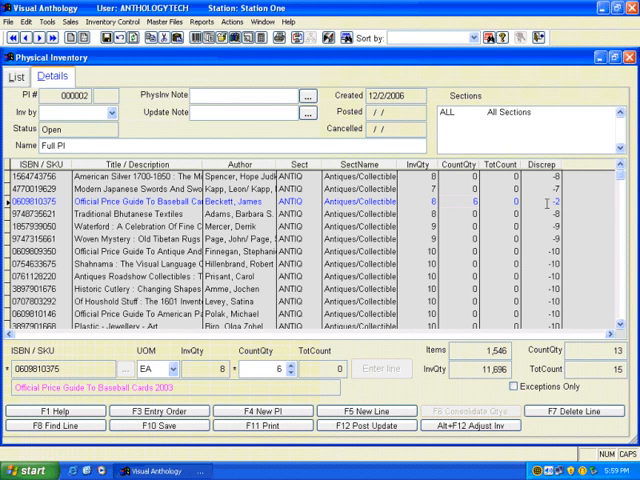
{"action": "mouse_move", "coordinate": [465, 258]}
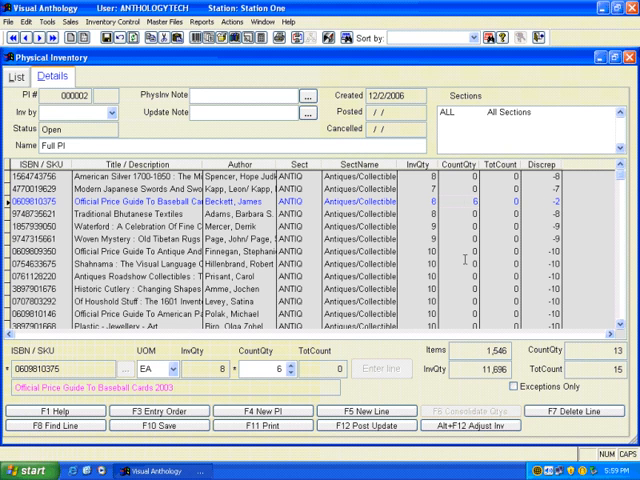
{"action": "left_click", "coordinate": [270, 369]}
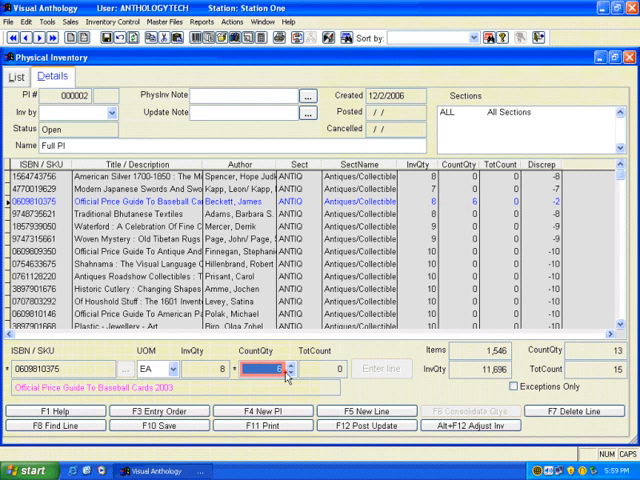
{"action": "type", "text": "1.0"}
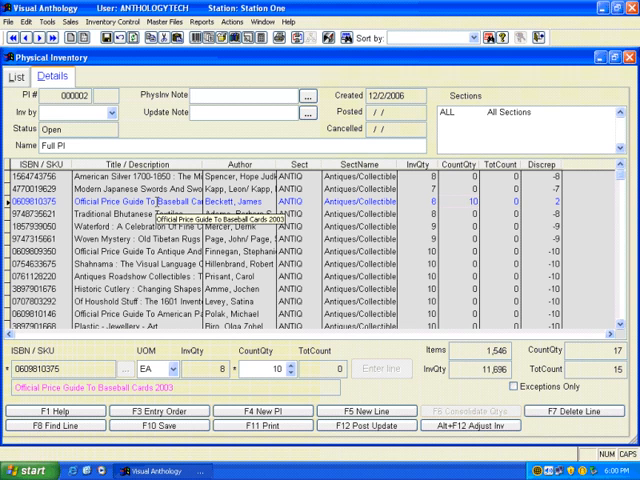
{"action": "mouse_move", "coordinate": [180, 343]}
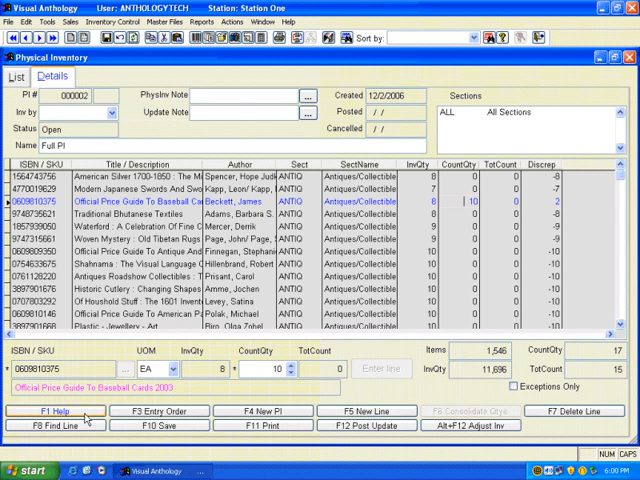
{"action": "mouse_move", "coordinate": [161, 410]}
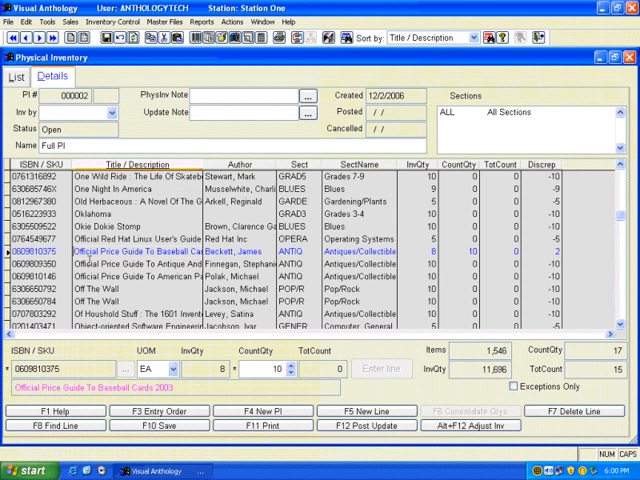
Step: Sort PI 000002's item lines by Title / Description
{"action": "left_click", "coordinate": [140, 322]}
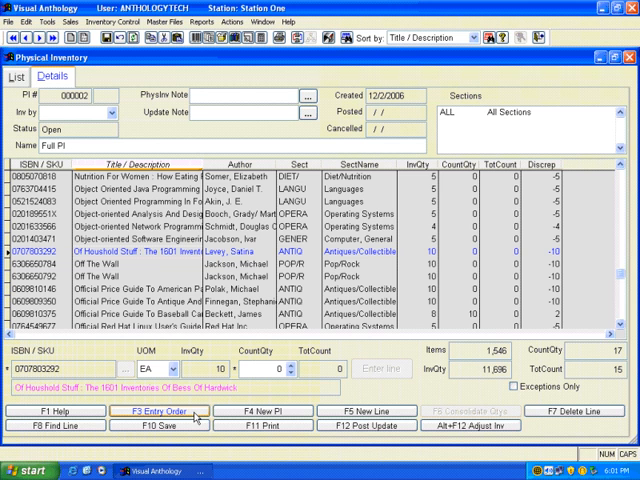
Step: Restore the item lines to entry order, with the total count still 17
{"action": "scroll", "scroll_direction": "down", "scroll_amount": 3}
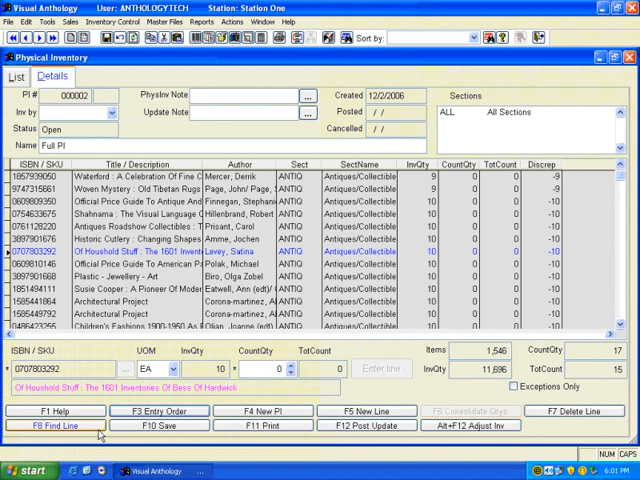
{"action": "mouse_move", "coordinate": [90, 430]}
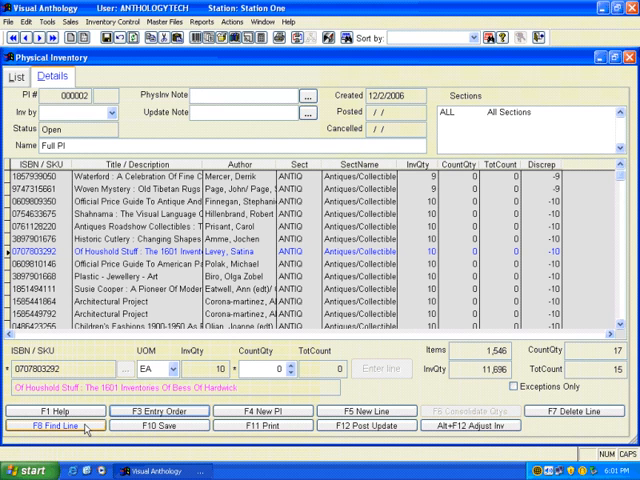
{"action": "left_click", "coordinate": [55, 425]}
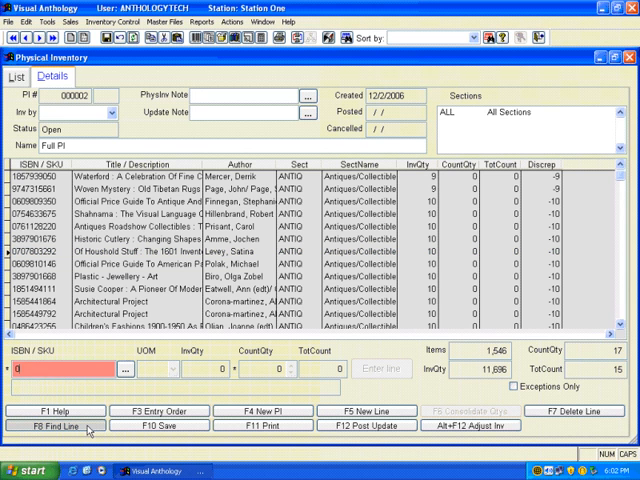
{"action": "type", "text": "0609809350"}
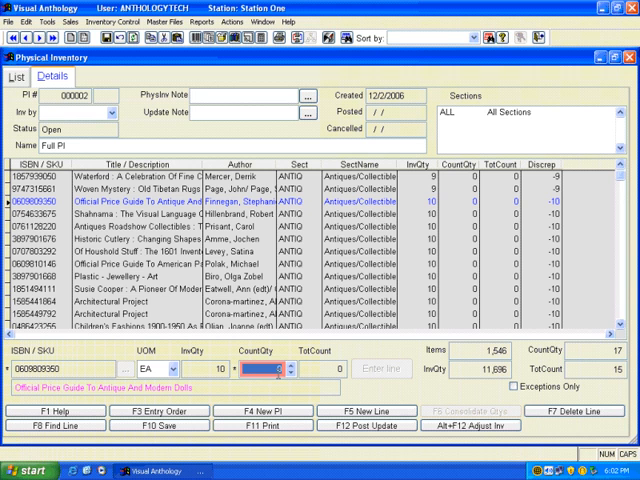
{"action": "type", "text": "7"}
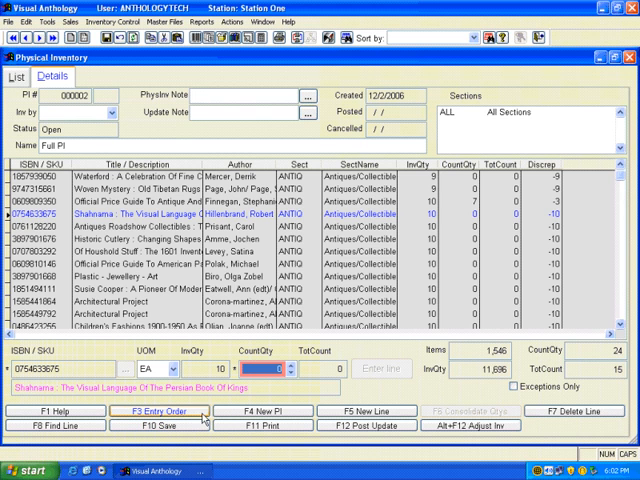
{"action": "mouse_move", "coordinate": [265, 425]}
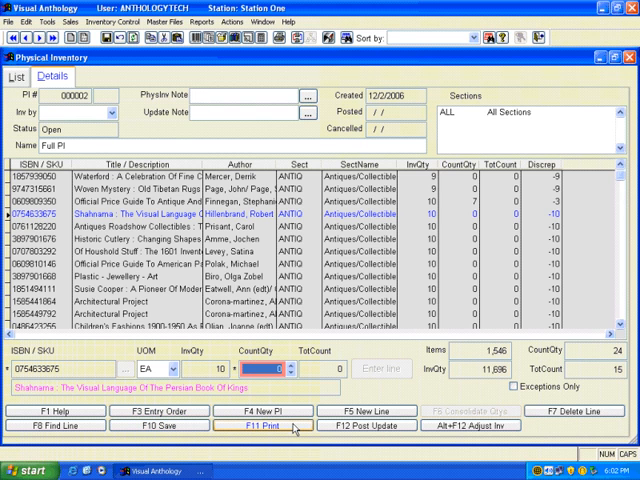
{"action": "mouse_move", "coordinate": [295, 427]}
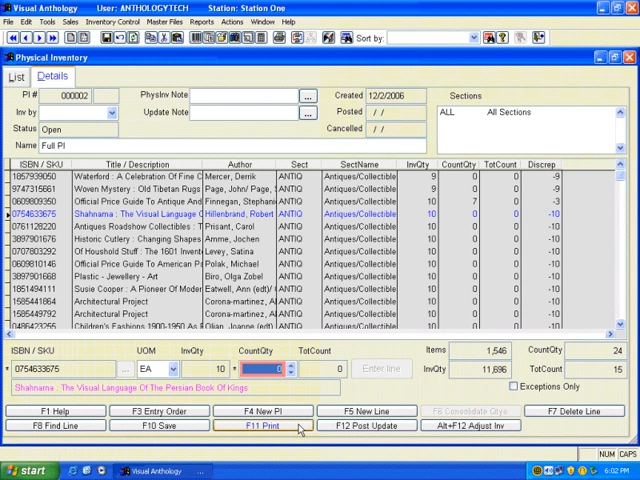
{"action": "mouse_move", "coordinate": [300, 426]}
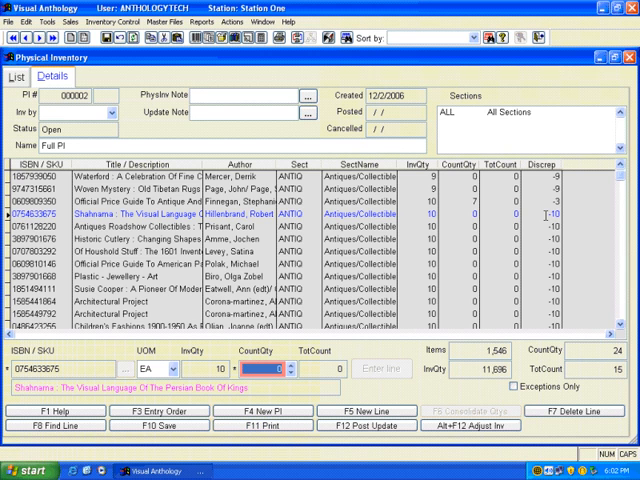
{"action": "mouse_move", "coordinate": [265, 425]}
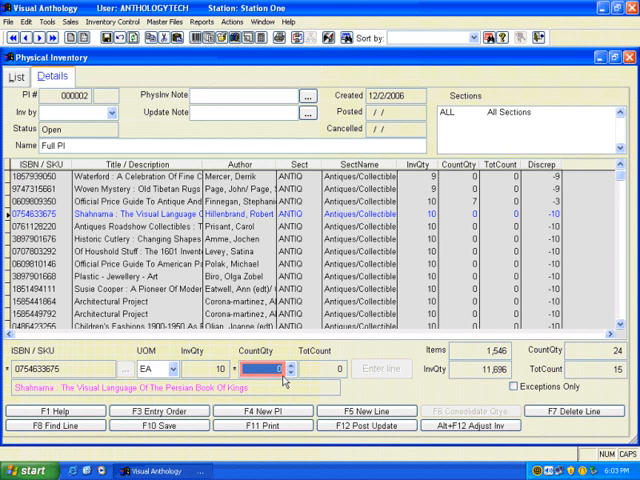
{"action": "mouse_move", "coordinate": [278, 380]}
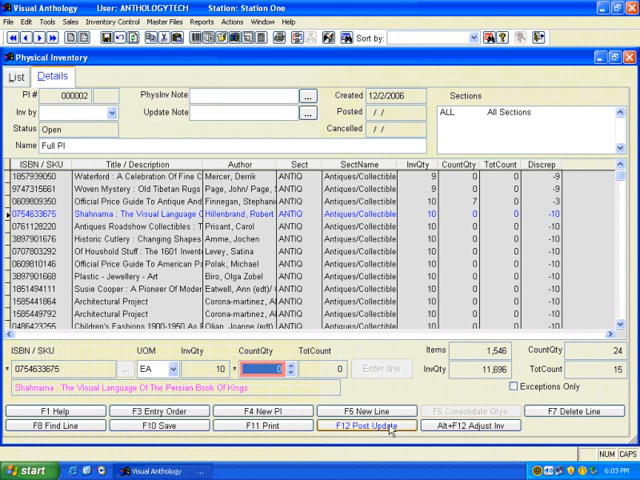
{"action": "mouse_move", "coordinate": [395, 428]}
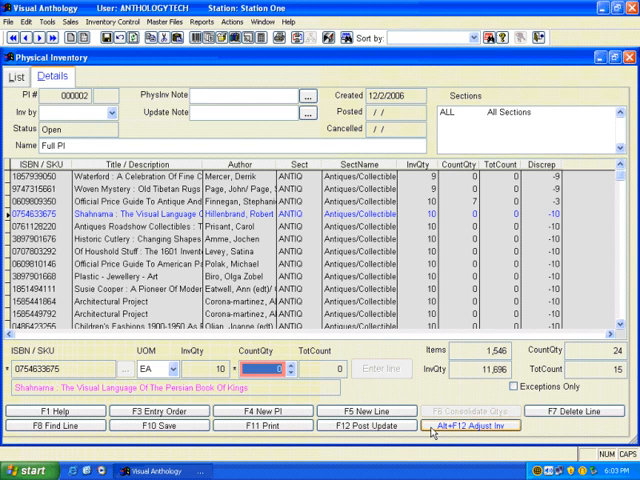
{"action": "mouse_move", "coordinate": [430, 433]}
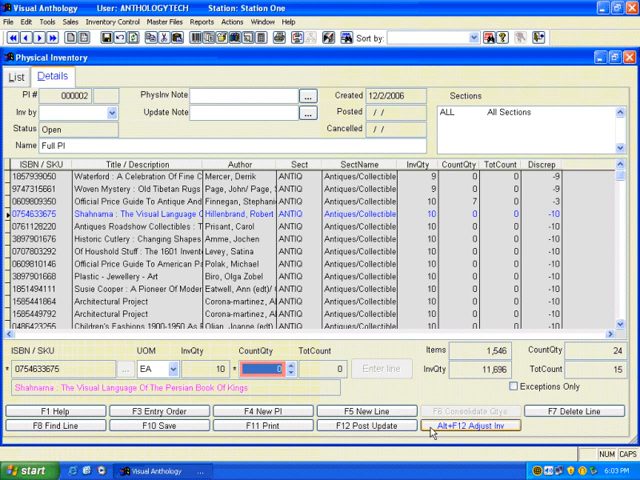
{"action": "mouse_move", "coordinate": [432, 432]}
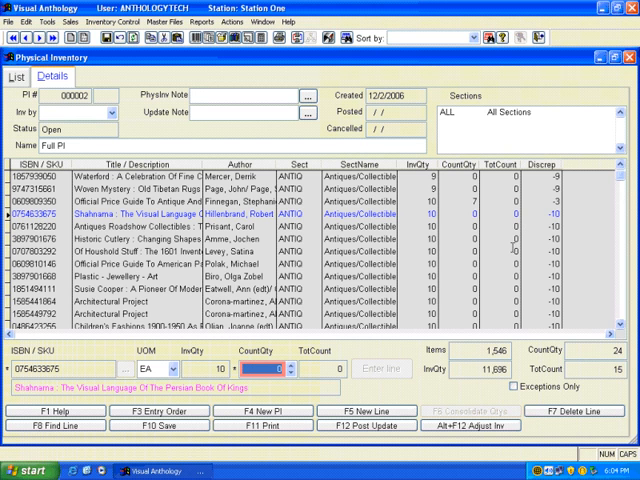
{"action": "mouse_move", "coordinate": [491, 273]}
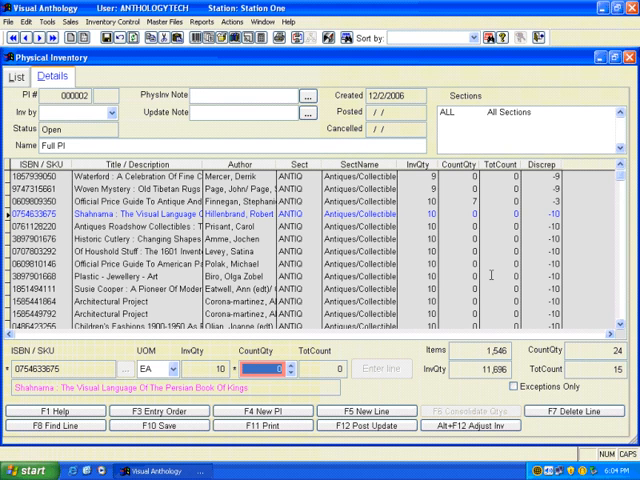
{"action": "mouse_move", "coordinate": [108, 407]}
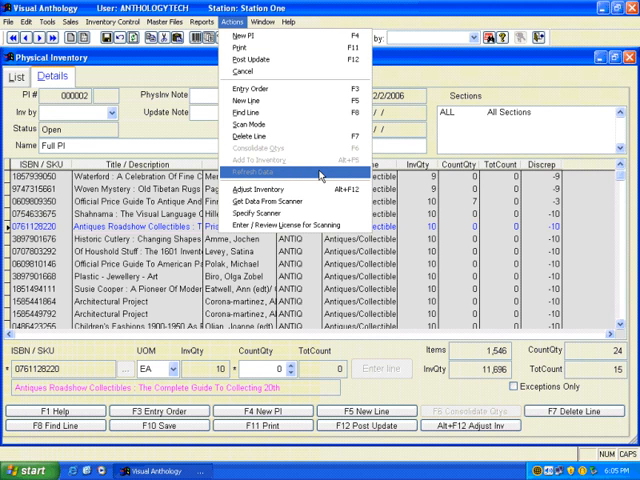
{"action": "mouse_move", "coordinate": [318, 175]}
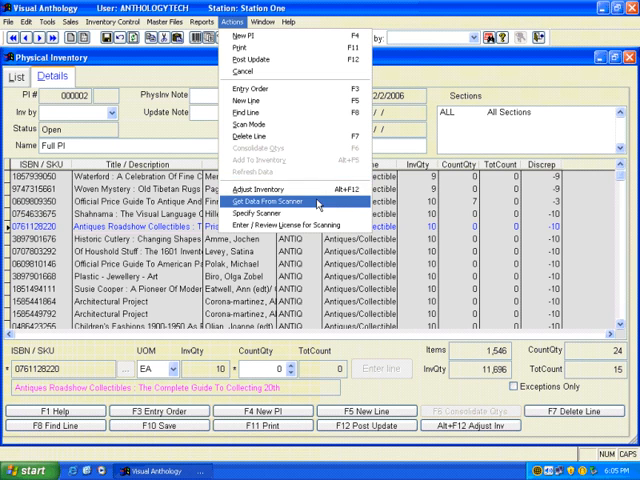
{"action": "mouse_move", "coordinate": [333, 204]}
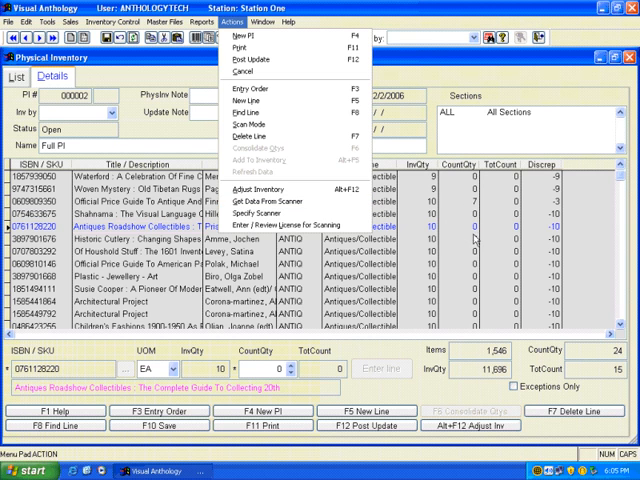
{"action": "mouse_move", "coordinate": [470, 230]}
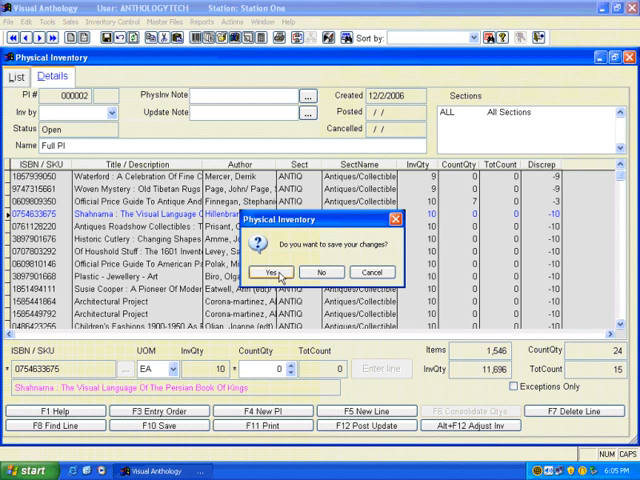
Step: Confirm saving the master and return to the six-document PI 000002 list
{"action": "left_click", "coordinate": [268, 272]}
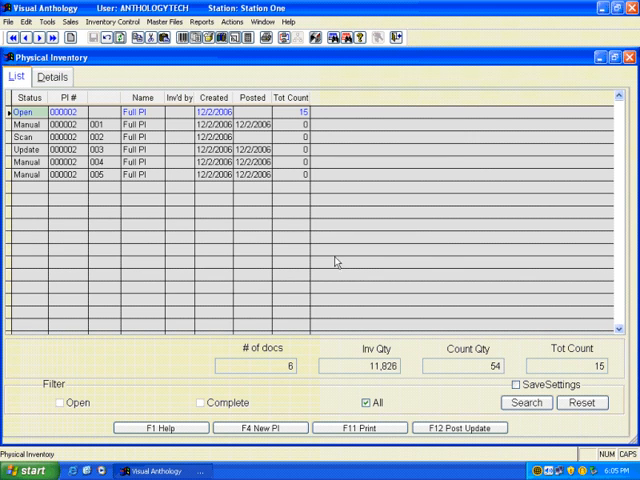
{"action": "mouse_move", "coordinate": [396, 116]}
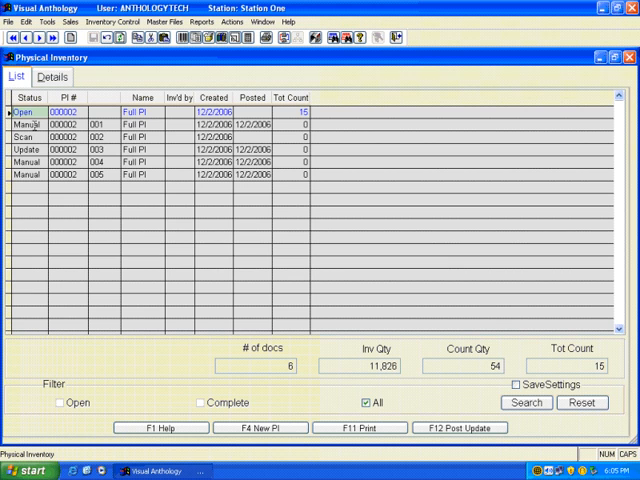
{"action": "mouse_move", "coordinate": [59, 198]}
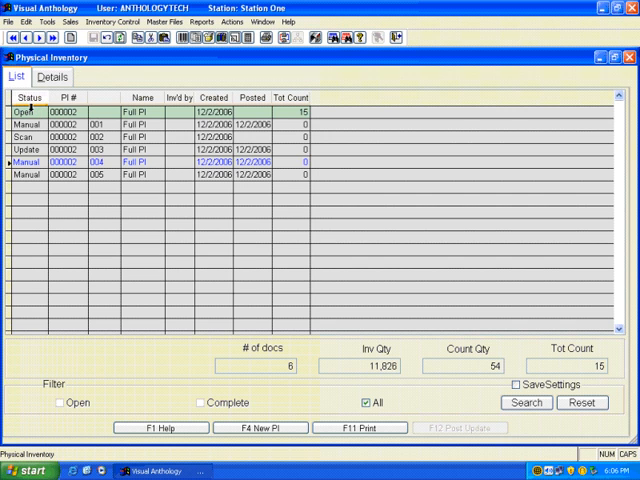
{"action": "left_click", "coordinate": [30, 107]}
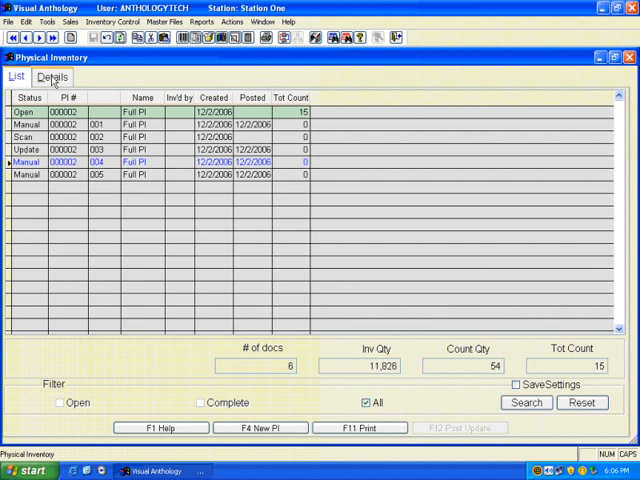
{"action": "left_click", "coordinate": [52, 77]}
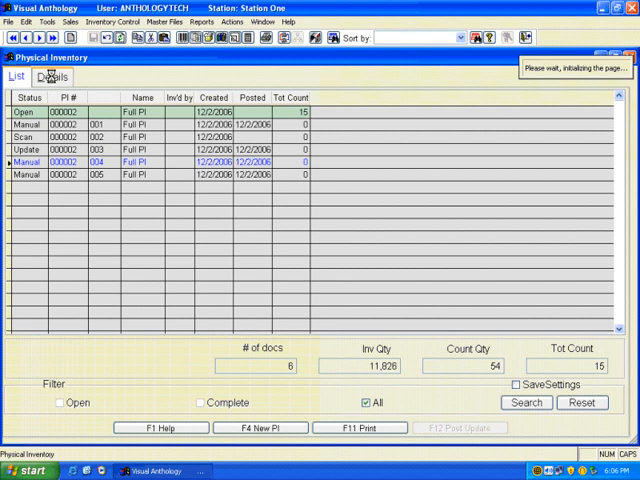
{"action": "left_click", "coordinate": [51, 77]}
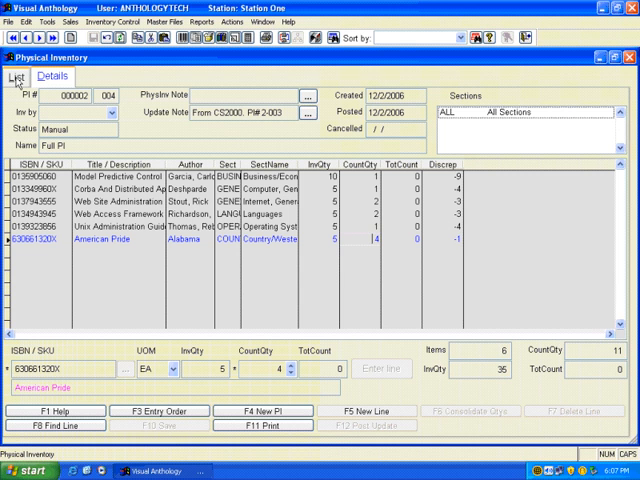
{"action": "left_click", "coordinate": [16, 77]}
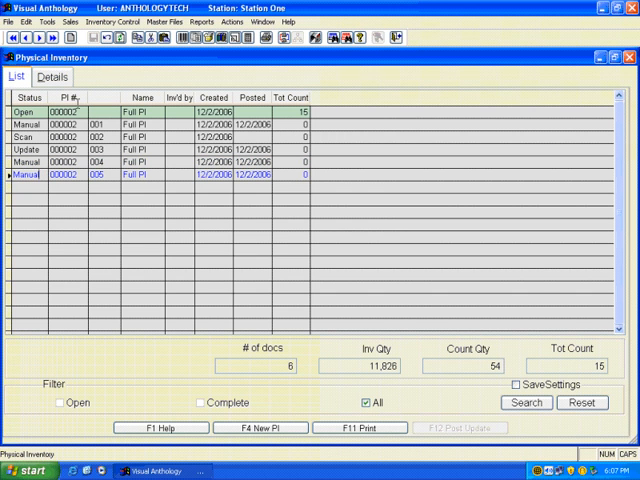
{"action": "left_click", "coordinate": [52, 77]}
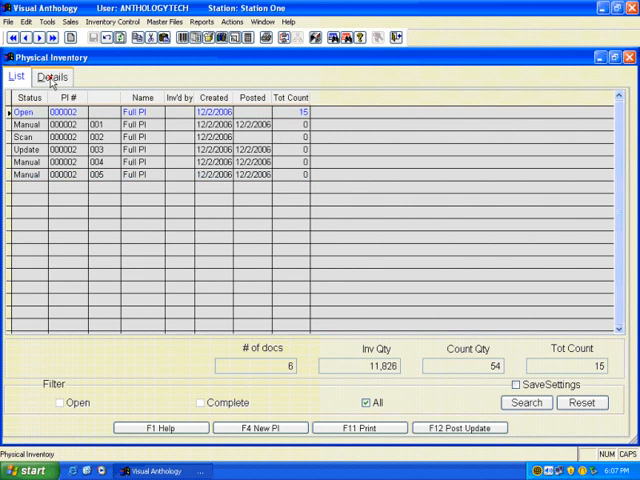
{"action": "left_click", "coordinate": [52, 76]}
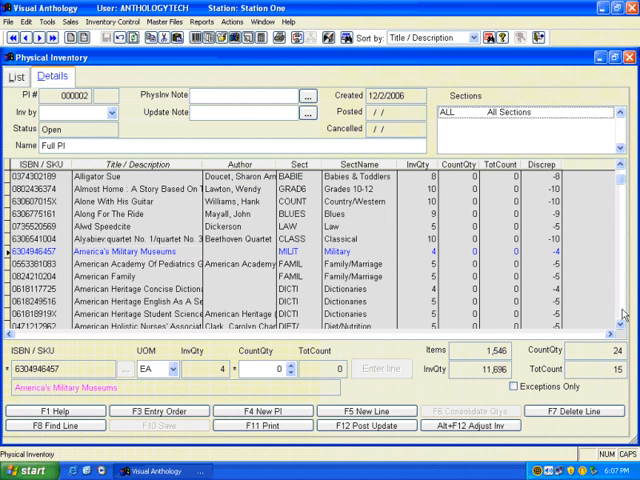
{"action": "scroll", "scroll_direction": "down", "scroll_amount": 3}
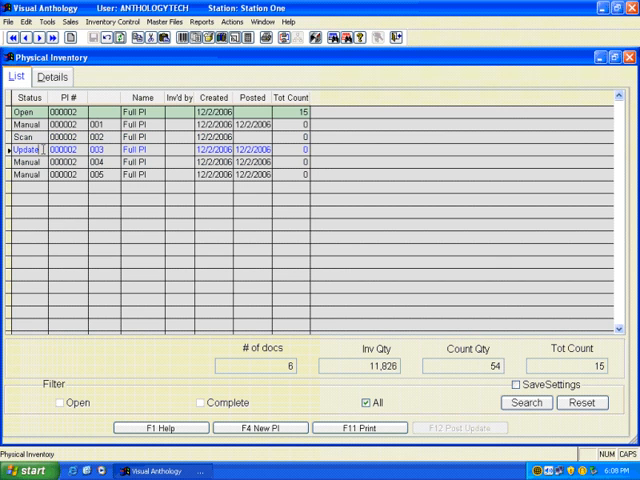
{"action": "left_click", "coordinate": [30, 137]}
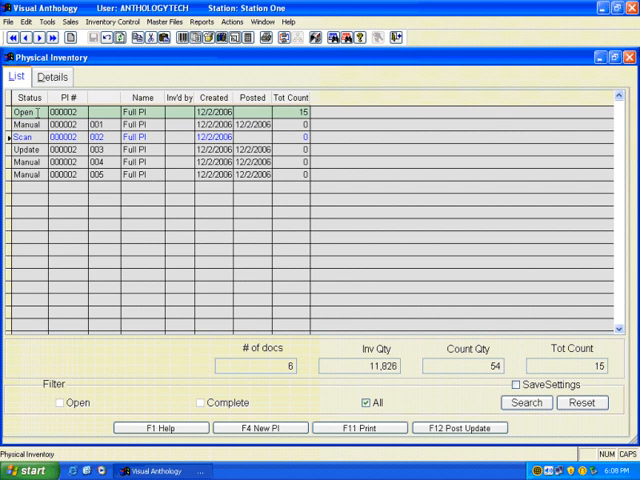
{"action": "left_click", "coordinate": [51, 77]}
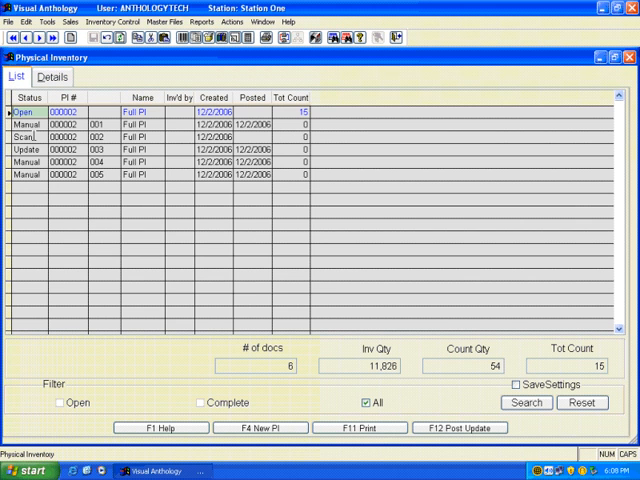
{"action": "left_click", "coordinate": [30, 137]}
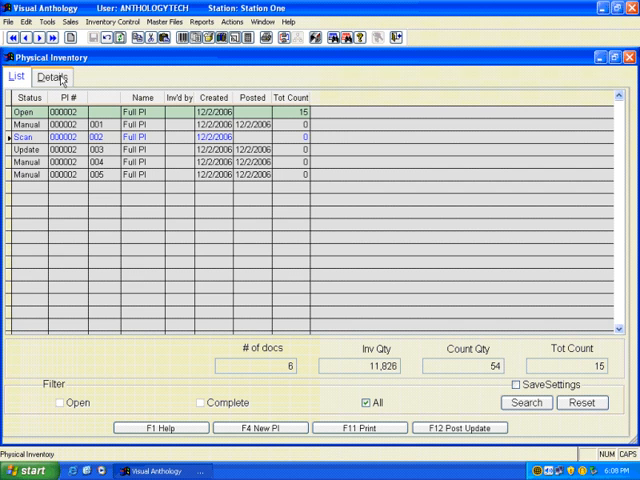
Step: Show scan batch 002's six scanned items, count quantity 8, on the Details tab
{"action": "left_click", "coordinate": [51, 76]}
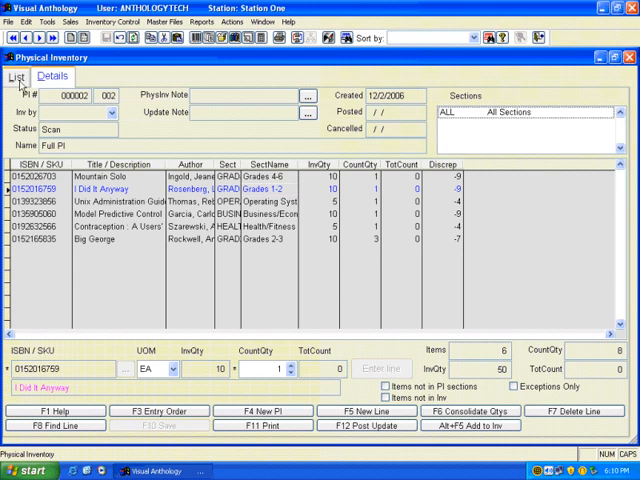
Step: Back on the List tab, select Manual 004, Update 003, then Scan 002
{"action": "left_click", "coordinate": [16, 76]}
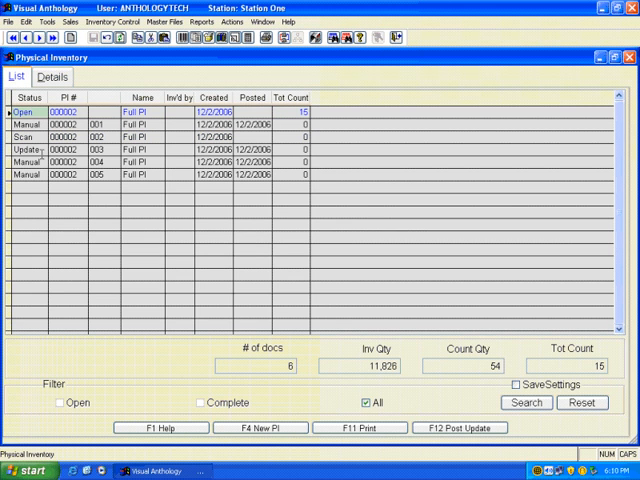
{"action": "left_click", "coordinate": [30, 137]}
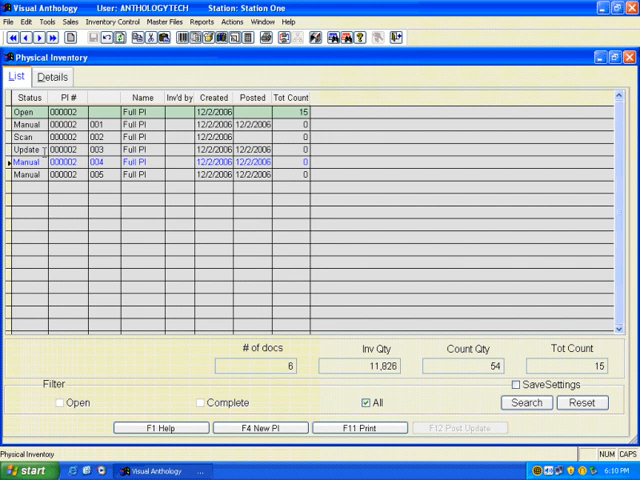
{"action": "left_click", "coordinate": [40, 149]}
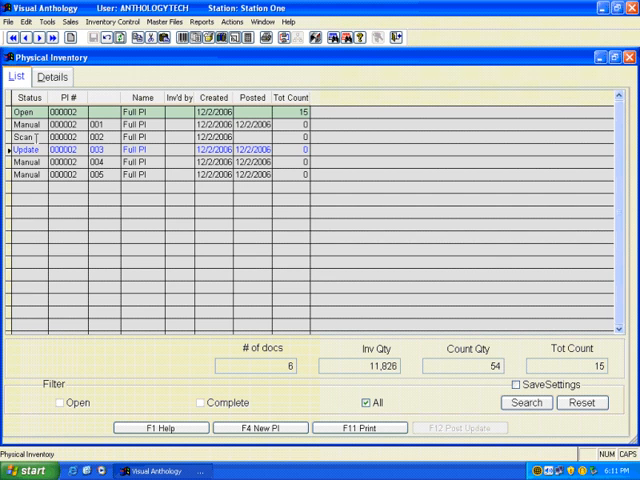
{"action": "left_click", "coordinate": [30, 137]}
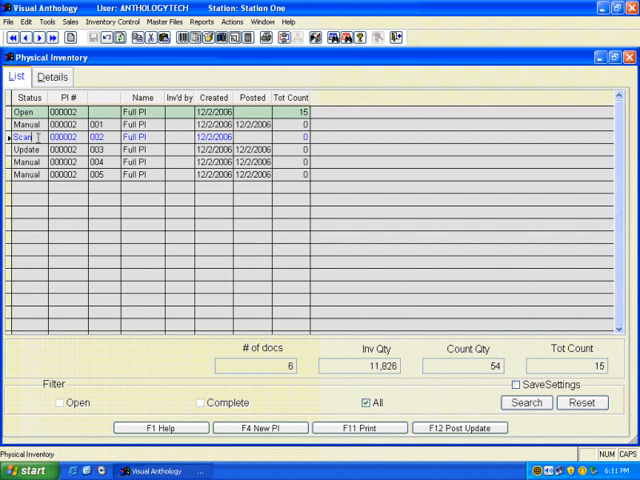